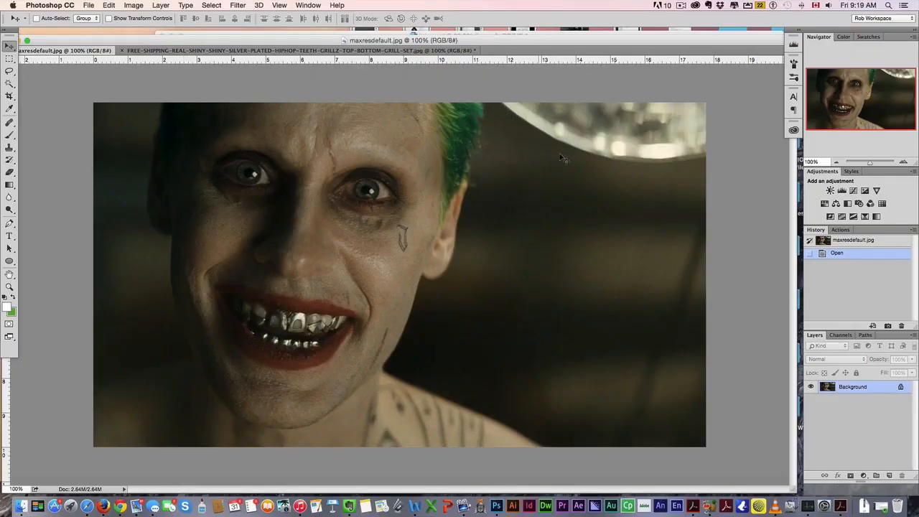
mouse_move(445, 79)
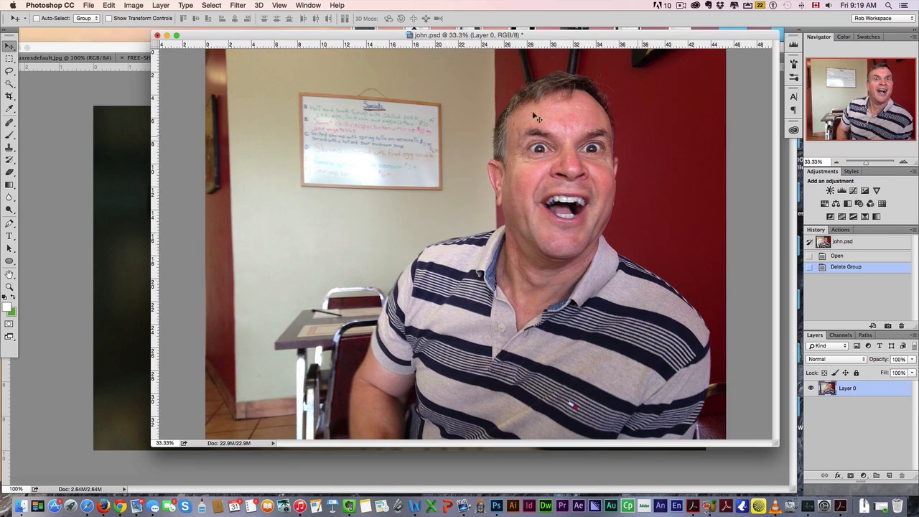
Bring the Joker reference picture maxresdefault.jpg back into view for comparison
click(65, 57)
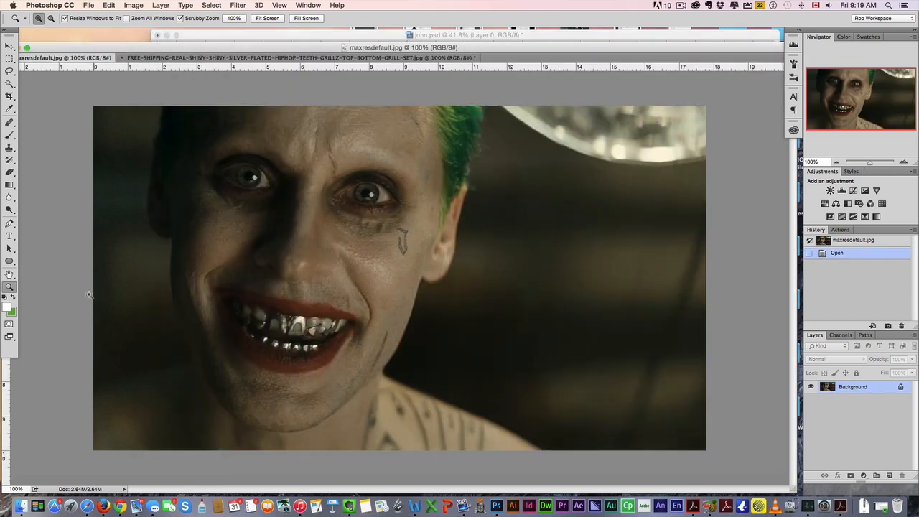
mouse_move(387, 373)
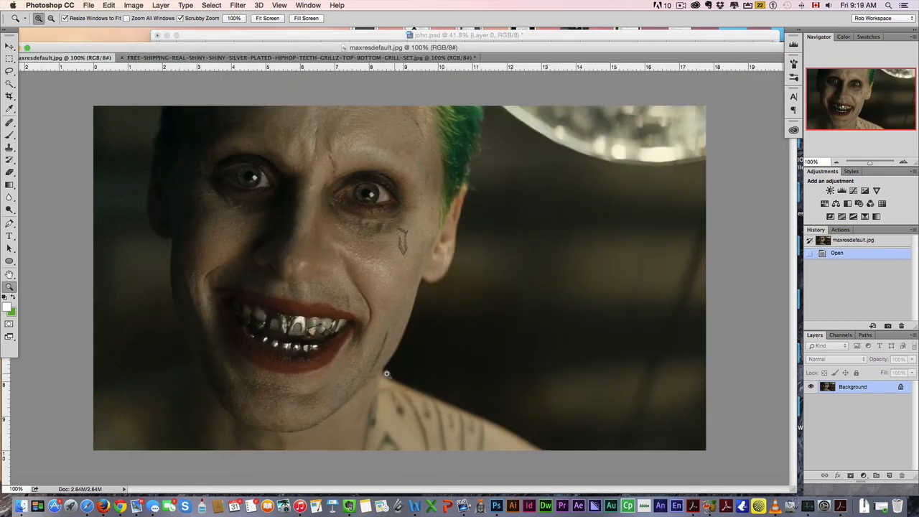
mouse_move(388, 305)
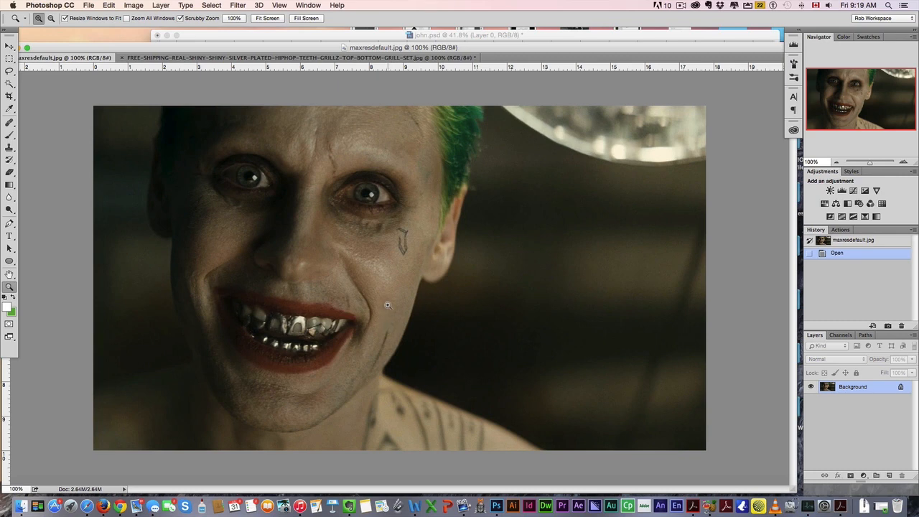
mouse_move(523, 269)
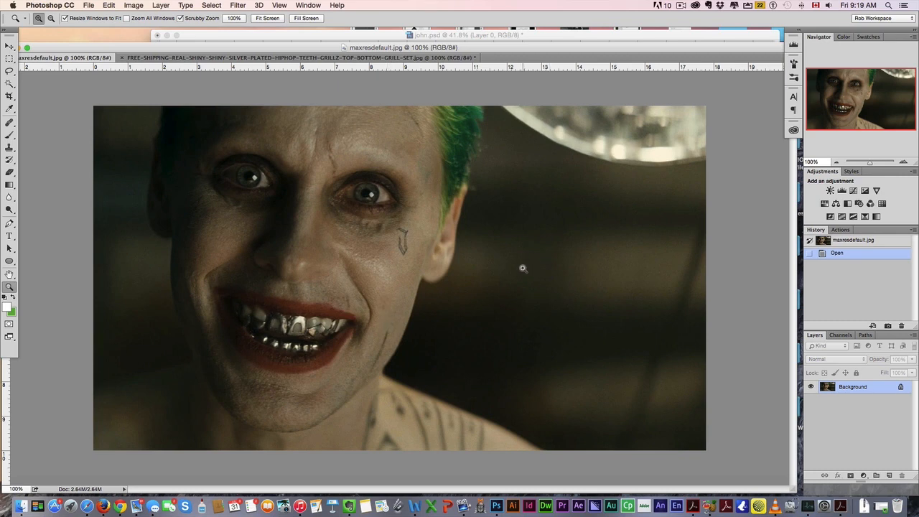
mouse_move(388, 232)
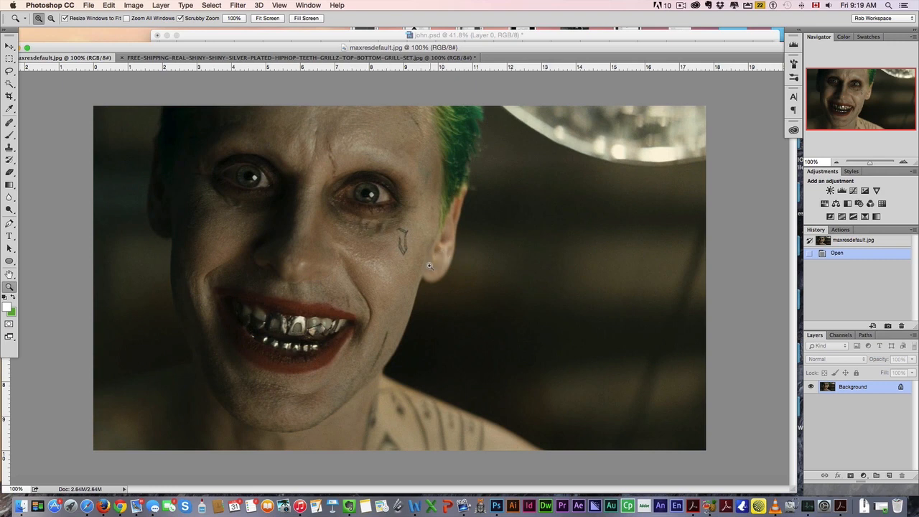
mouse_move(202, 297)
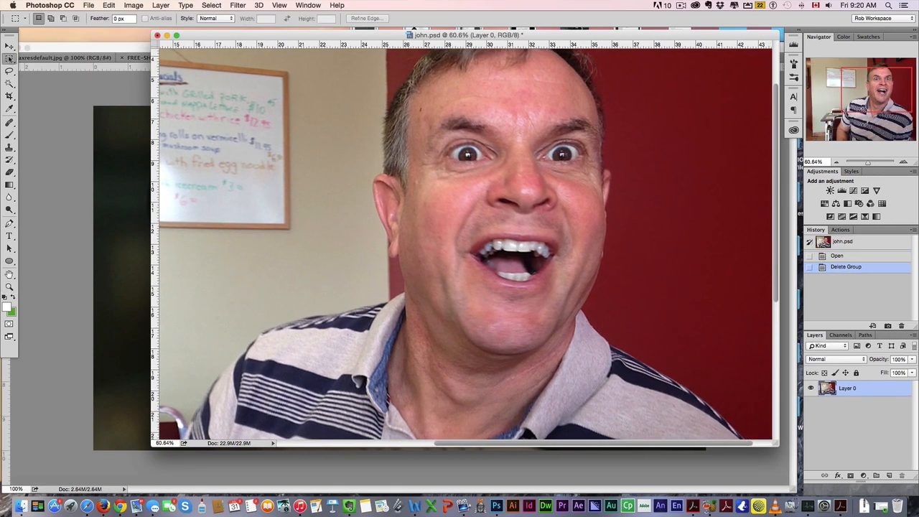
Select the man's face and lower its Hue/Saturation saturation for pale skin
drag(467, 86, 568, 133)
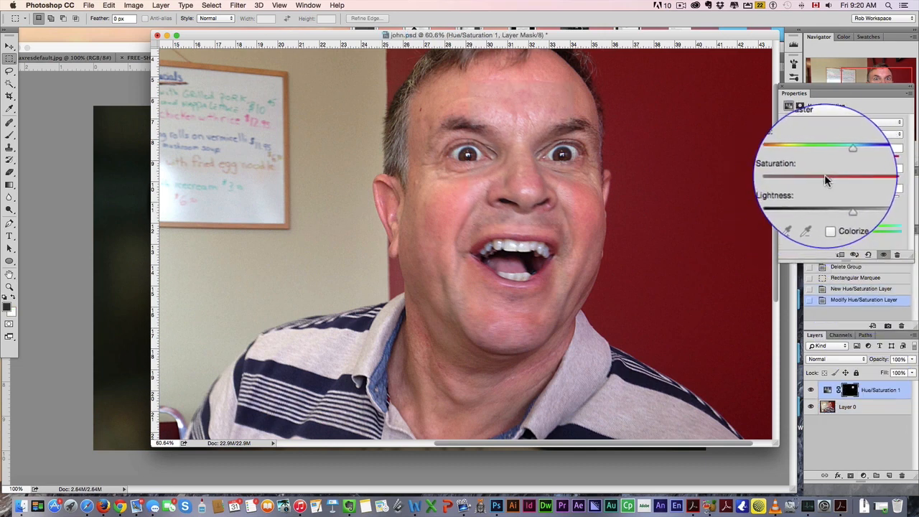
drag(853, 180, 819, 179)
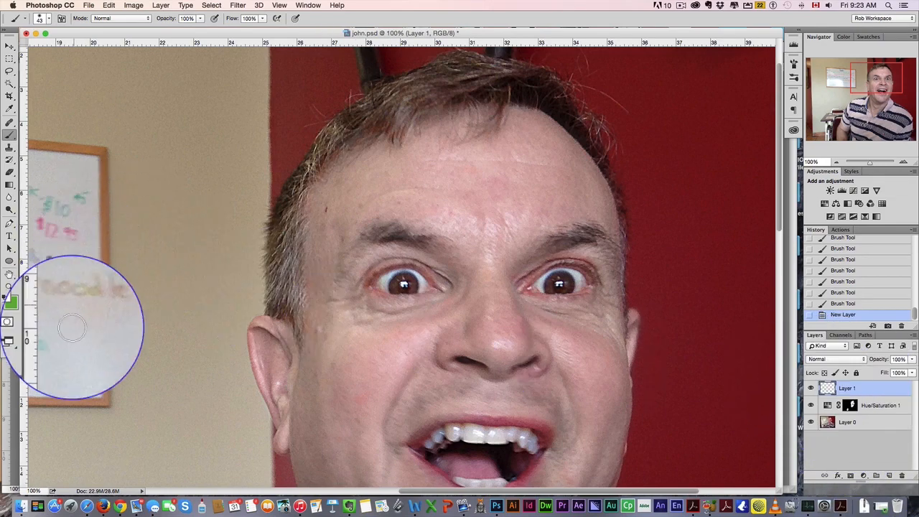
Choose a green foreground colour and brush it over the hair at about one-third opacity
click(10, 311)
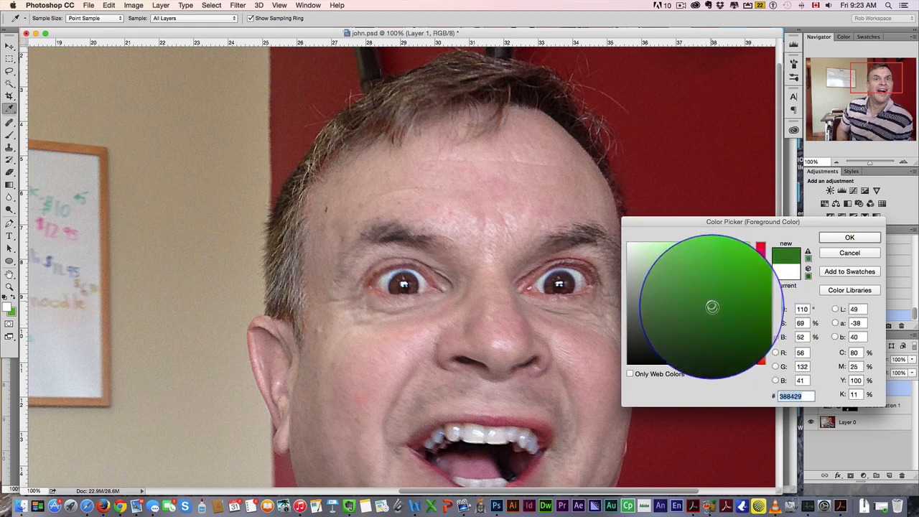
click(850, 237)
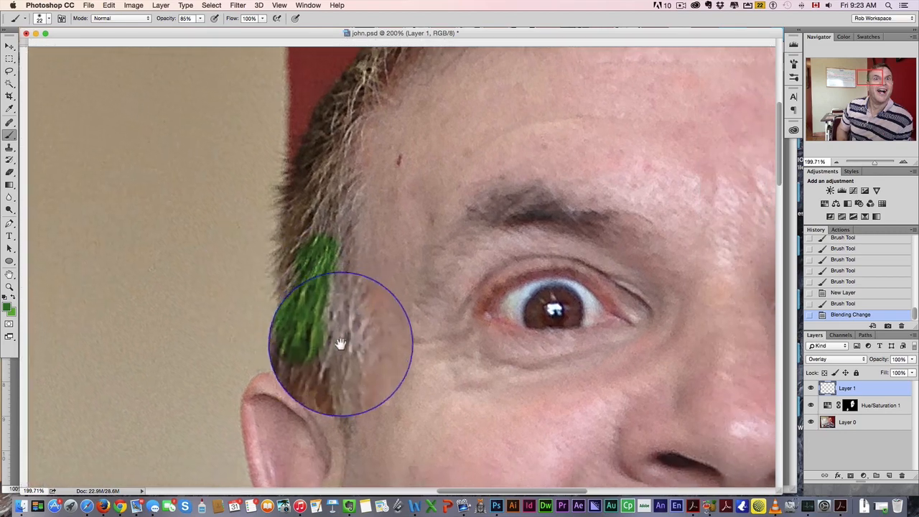
drag(341, 342, 316, 316)
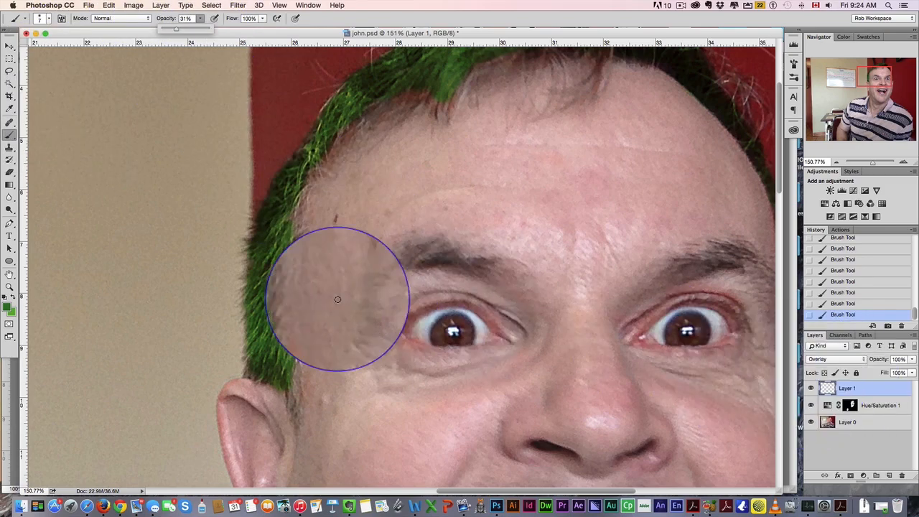
drag(338, 299, 291, 386)
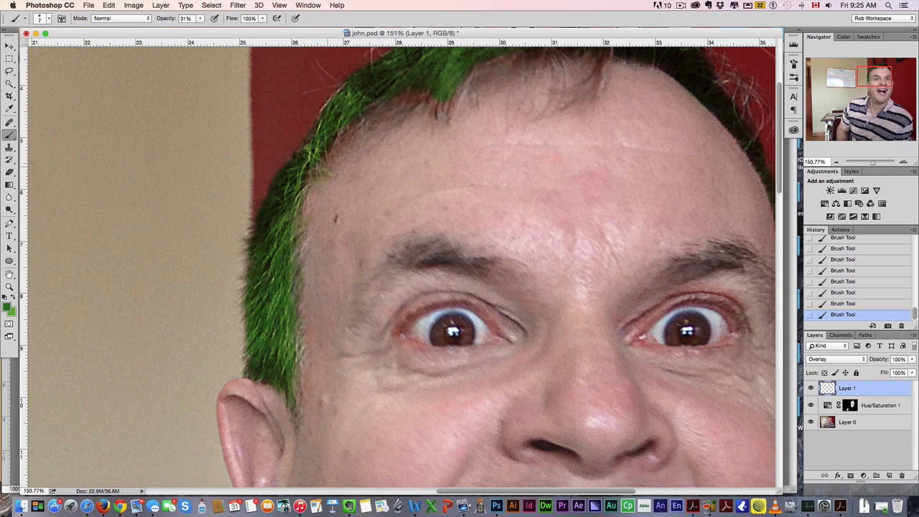
click(338, 144)
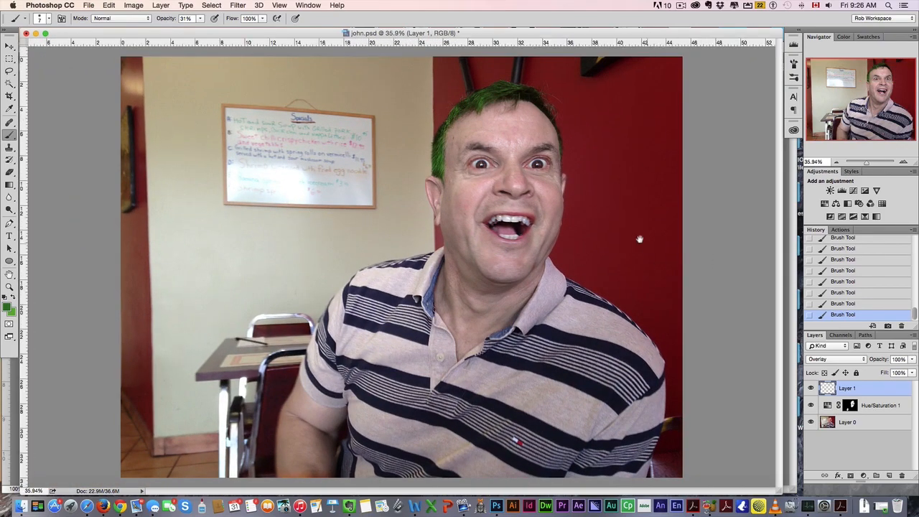
Lower Layer 1 opacity to 81% and bring maxresdefault.jpg back to the front
click(899, 359)
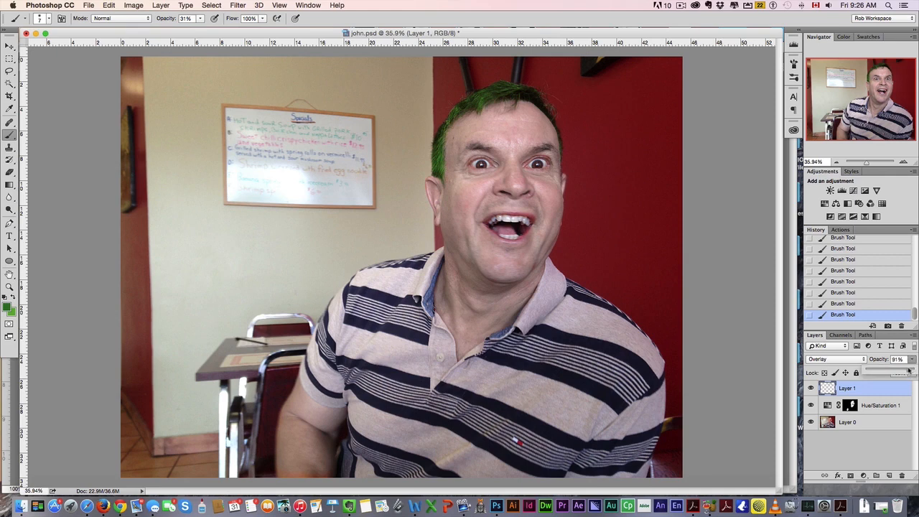
drag(909, 371, 895, 372)
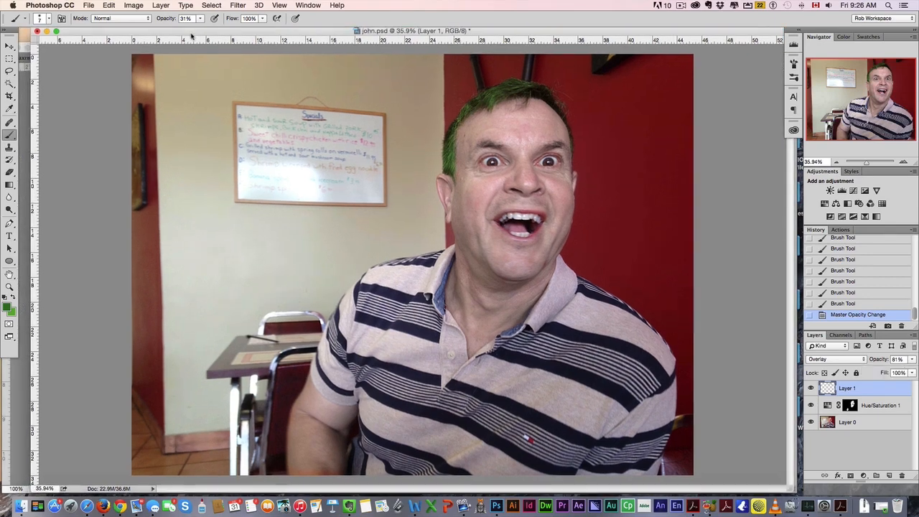
click(294, 57)
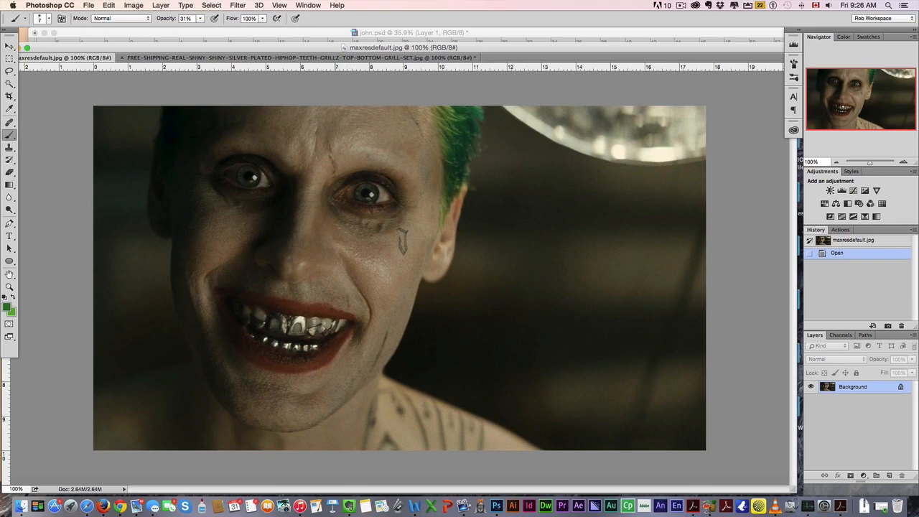
Return to john.psd and heal away the left eyebrow on Layer 0
click(409, 33)
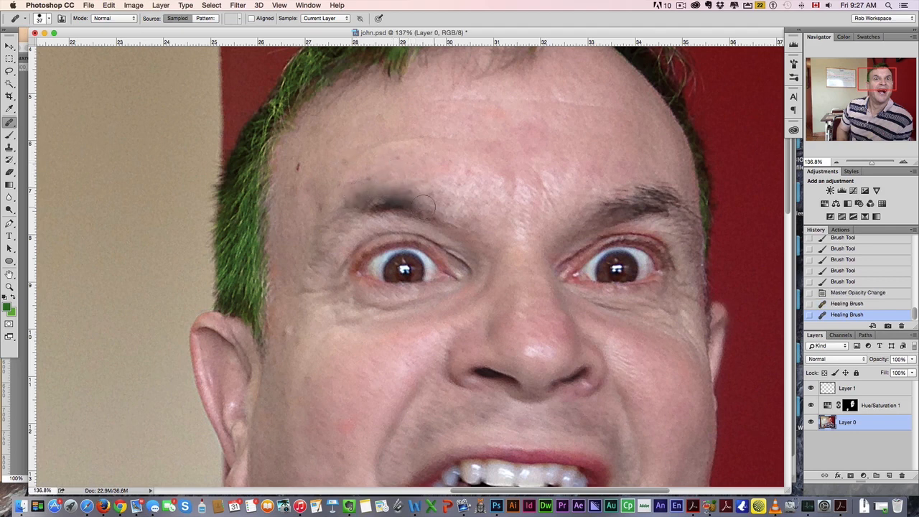
drag(424, 207, 352, 219)
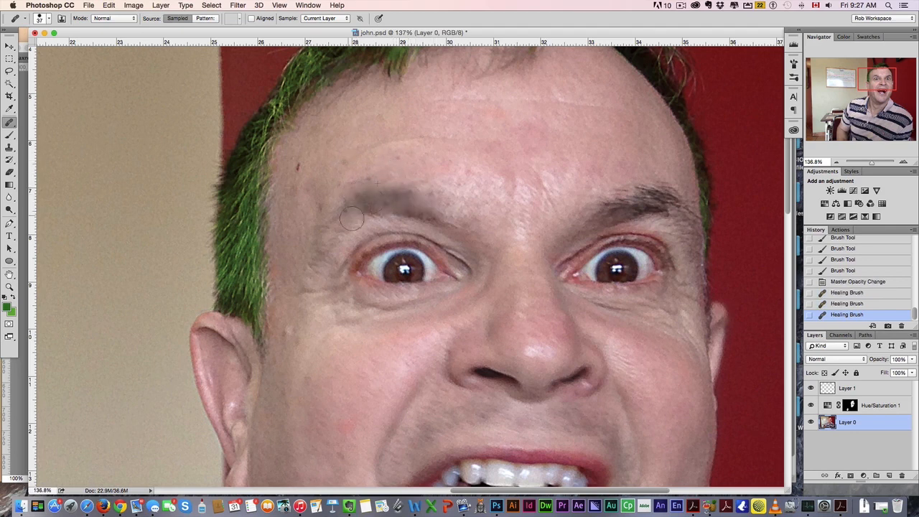
drag(352, 219, 424, 185)
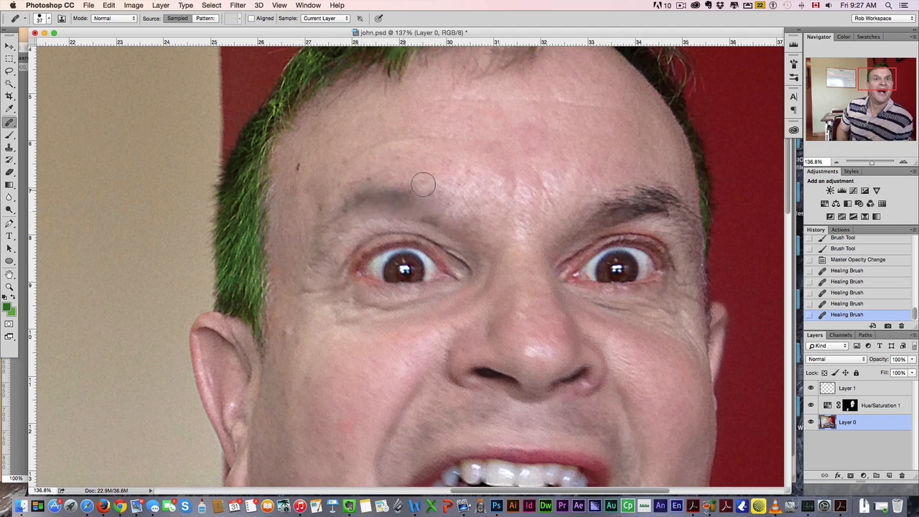
drag(423, 184, 349, 205)
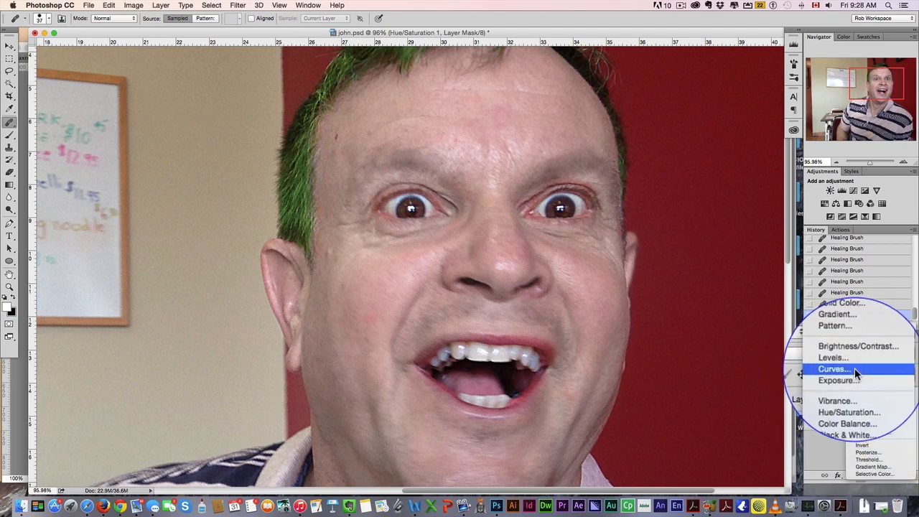
Add a darkening Curves adjustment and paint it in around the man's eyes
click(833, 368)
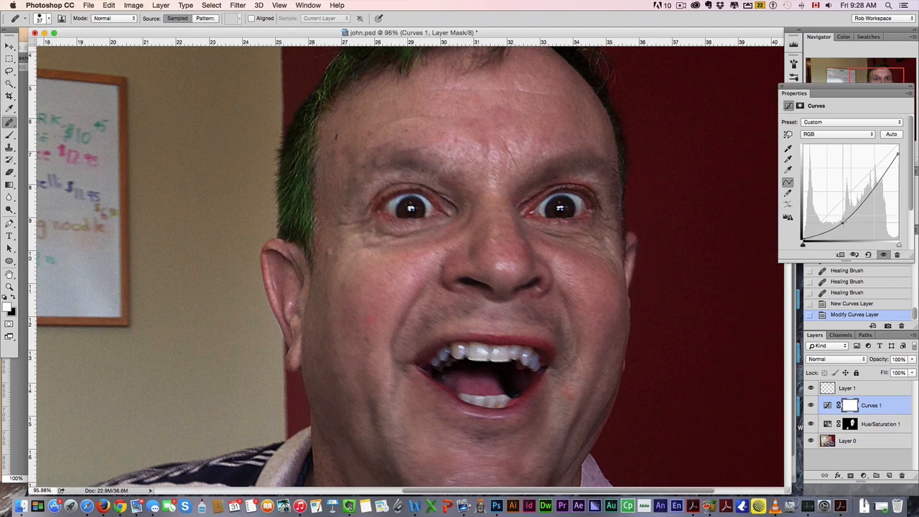
click(850, 405)
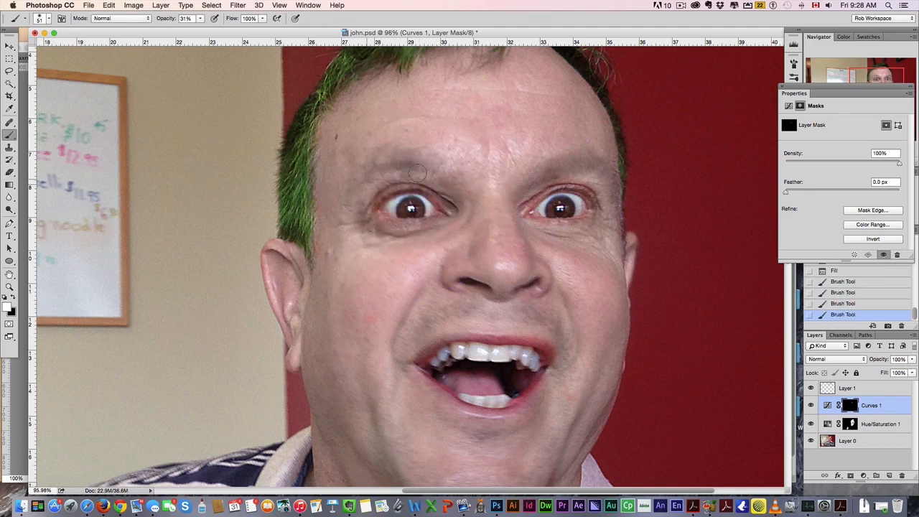
drag(420, 172, 446, 215)
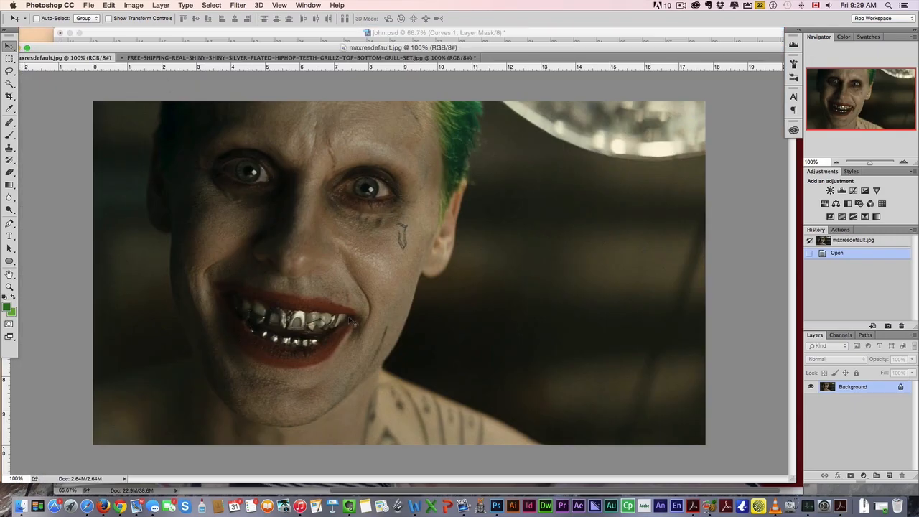
Select the silver grills from the grill photo and begin warping them to fit the mouth
click(288, 58)
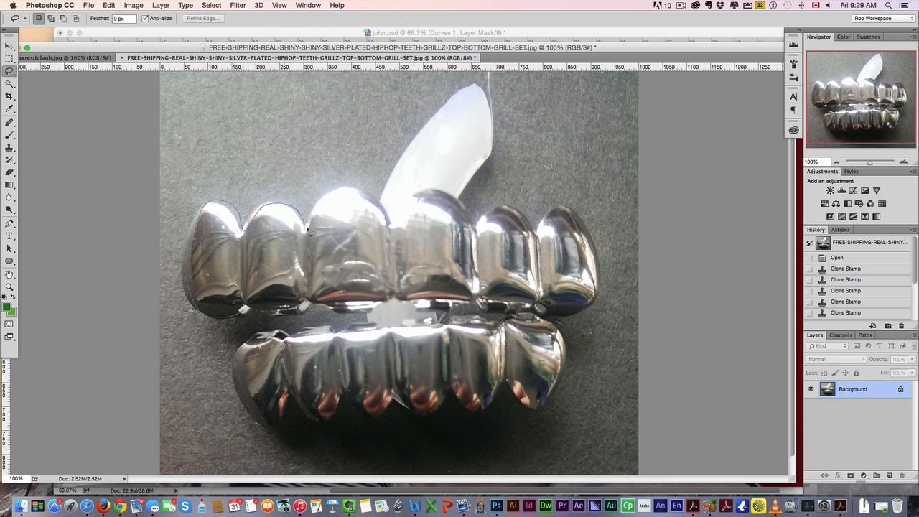
drag(302, 230, 560, 215)
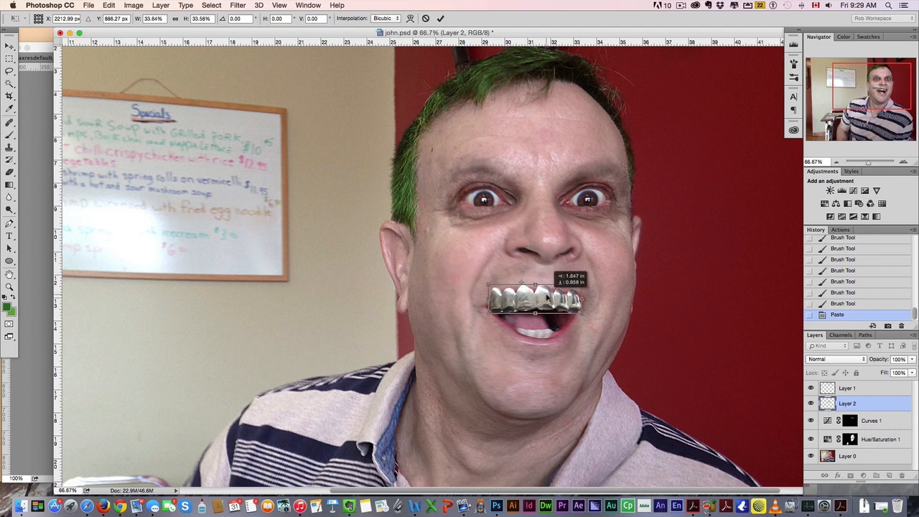
right_click(535, 309)
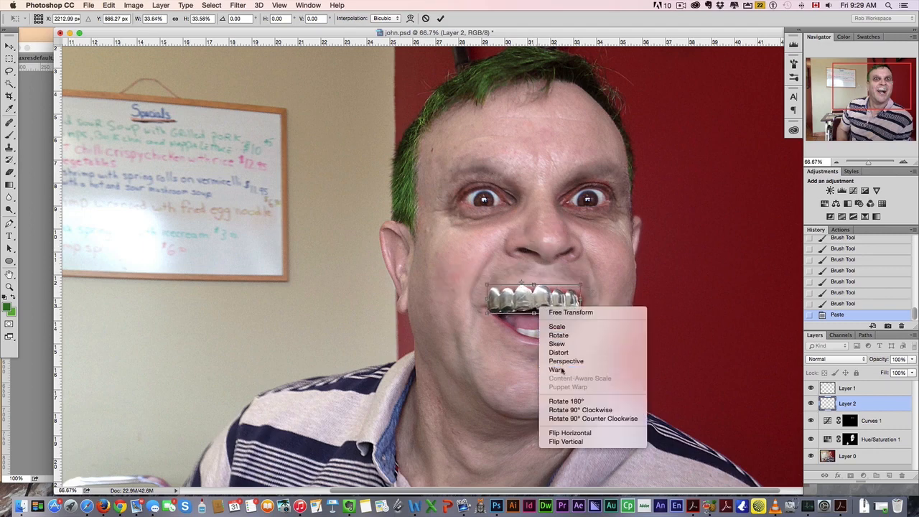
click(557, 369)
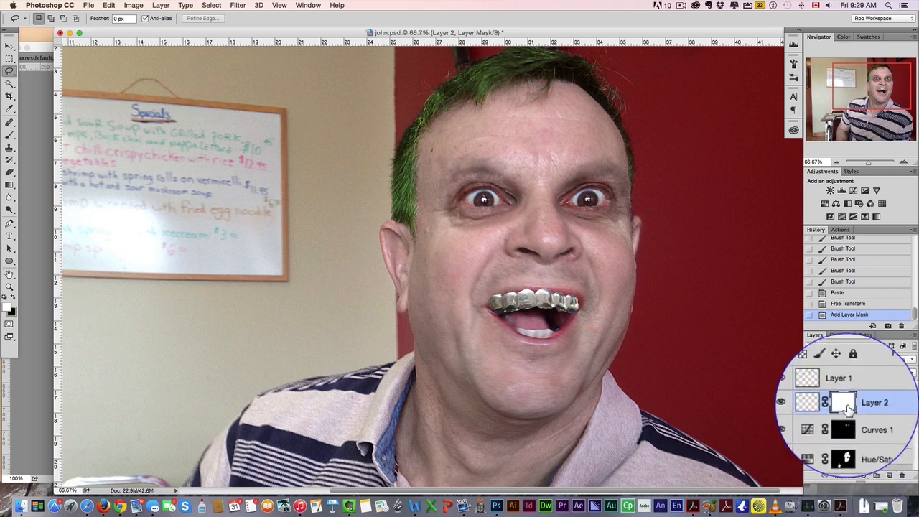
Paint white on Layer 2's mask to reveal the grill over the upper front teeth
click(844, 402)
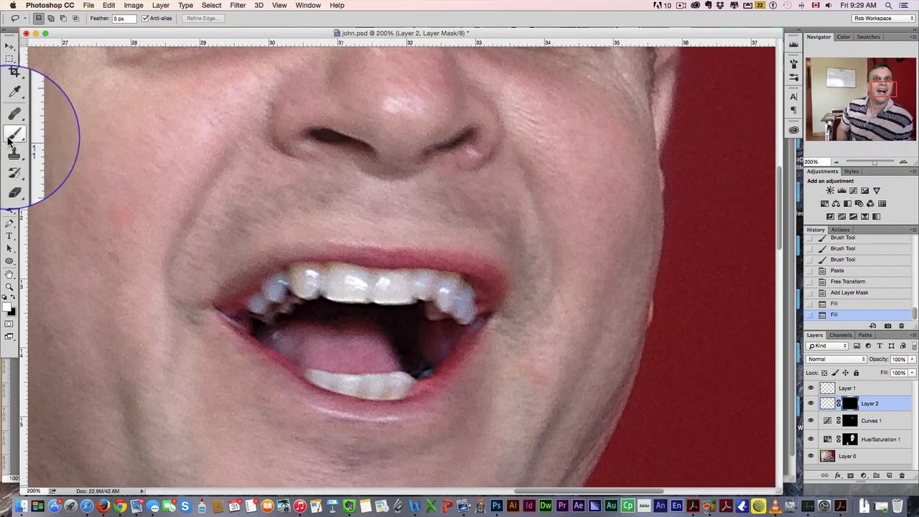
click(15, 136)
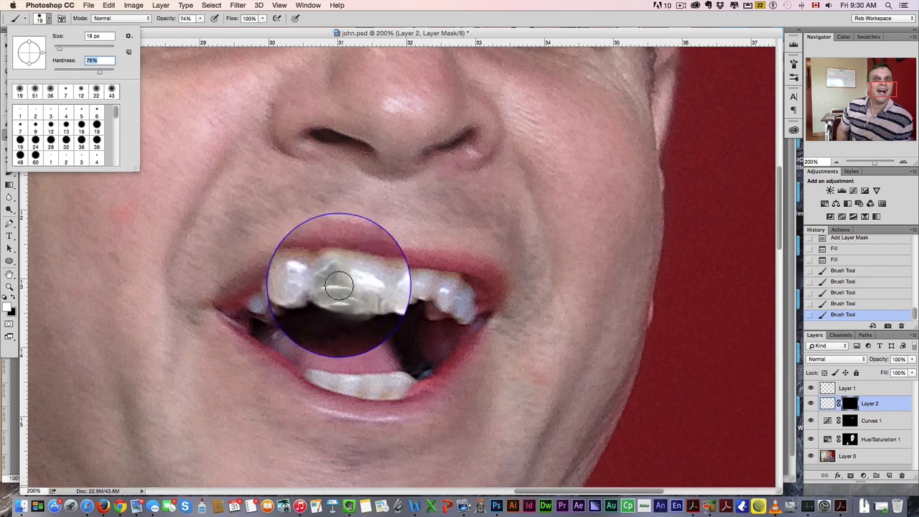
drag(341, 285, 405, 298)
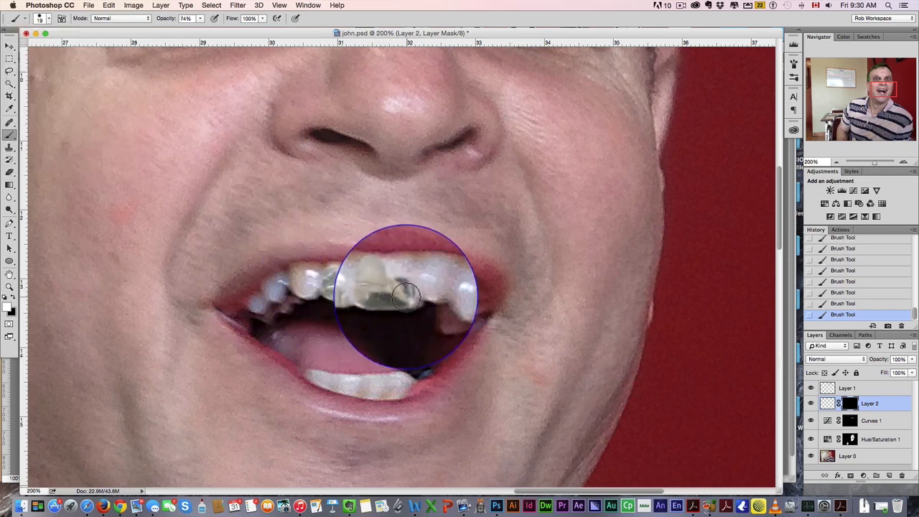
click(406, 298)
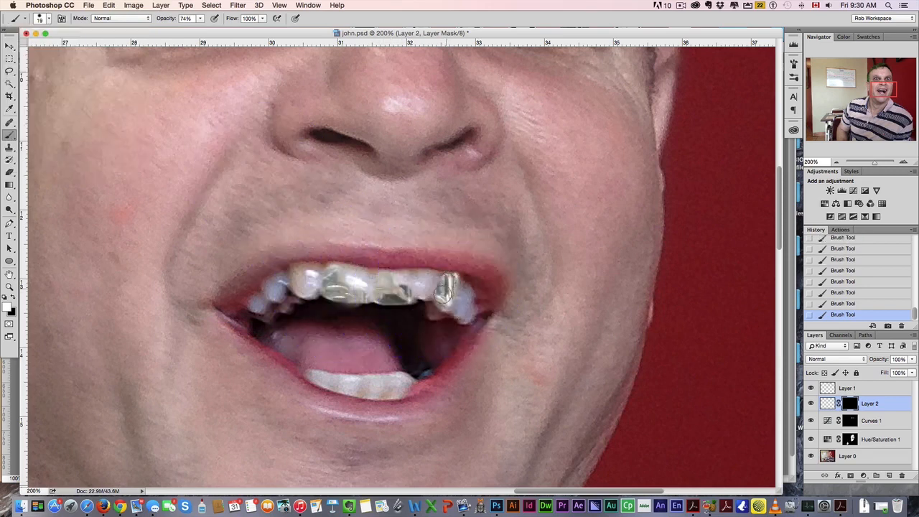
click(453, 298)
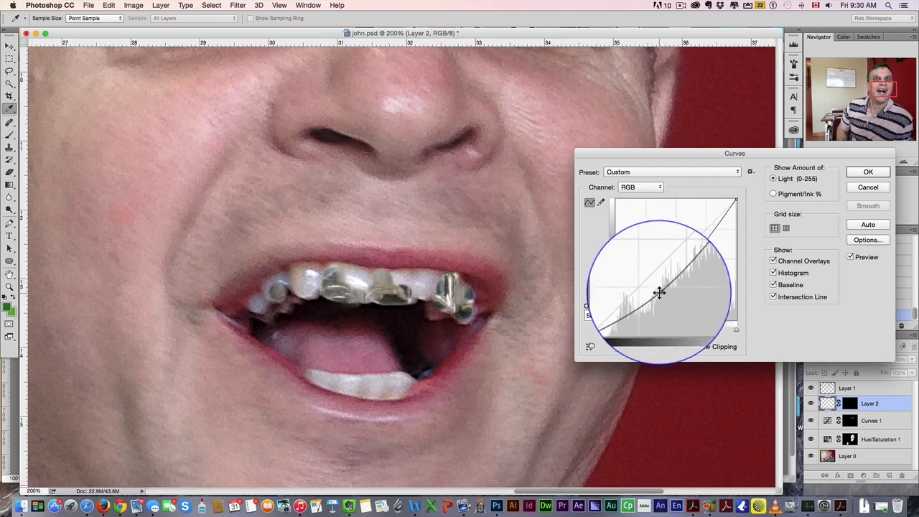
Apply an S-shaped RGB Curves adjustment to the grill on Layer 2
click(868, 172)
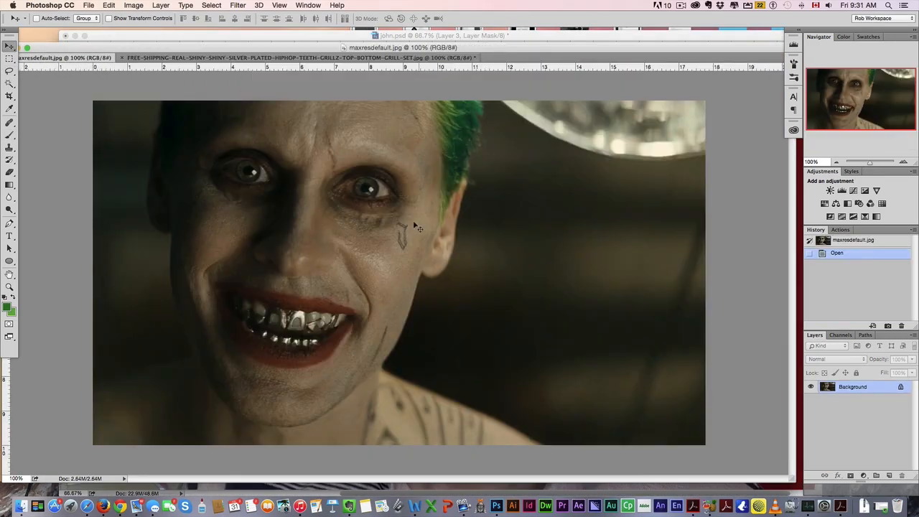
mouse_move(402, 241)
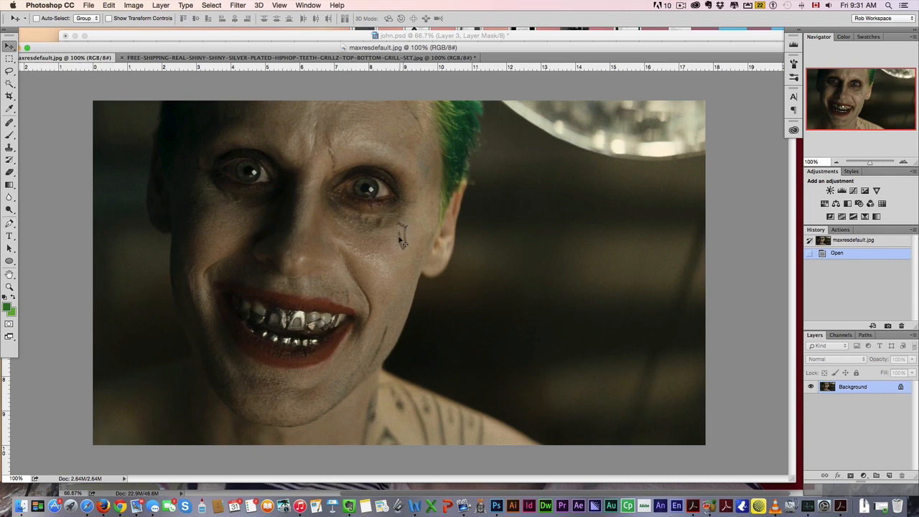
mouse_move(400, 220)
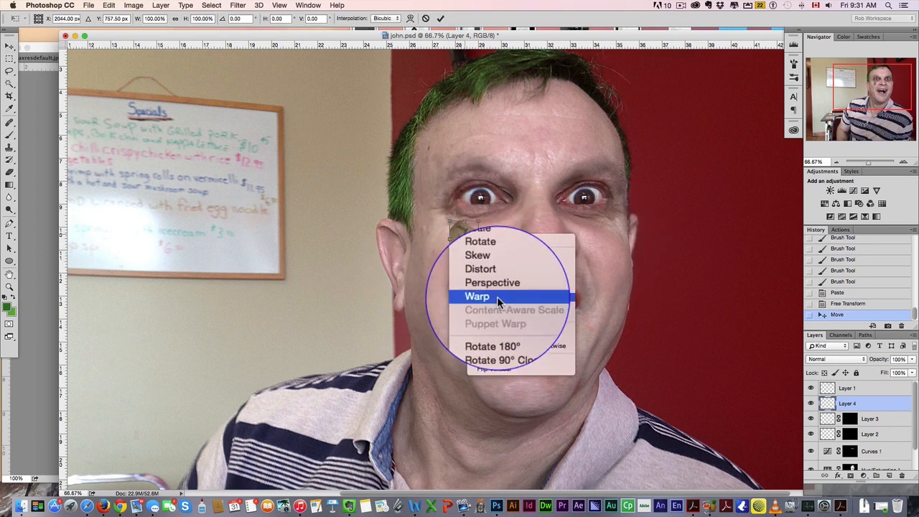
Warp the pasted tattoo patch to fit the cheek below the eye and commit it
click(477, 296)
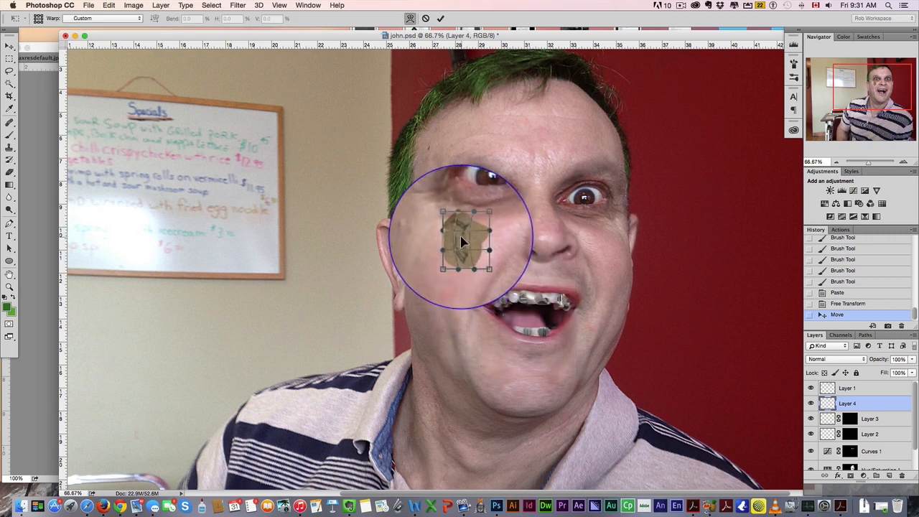
right_click(463, 240)
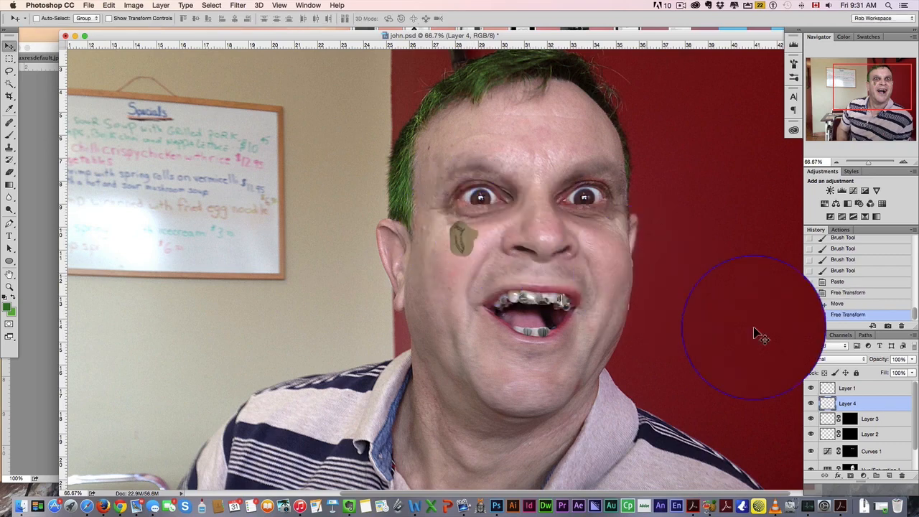
click(830, 345)
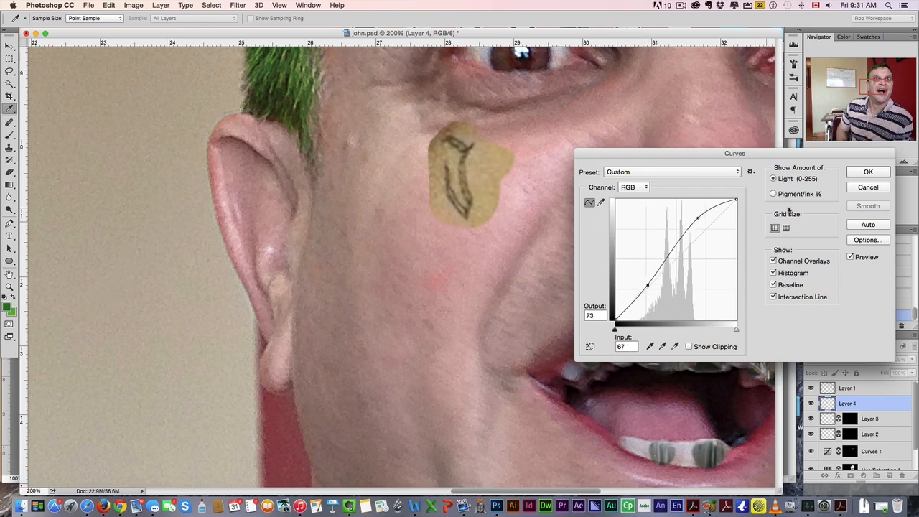
Apply Curves to the tattoo patch and shift its midtones toward red and magenta
drag(649, 282, 648, 278)
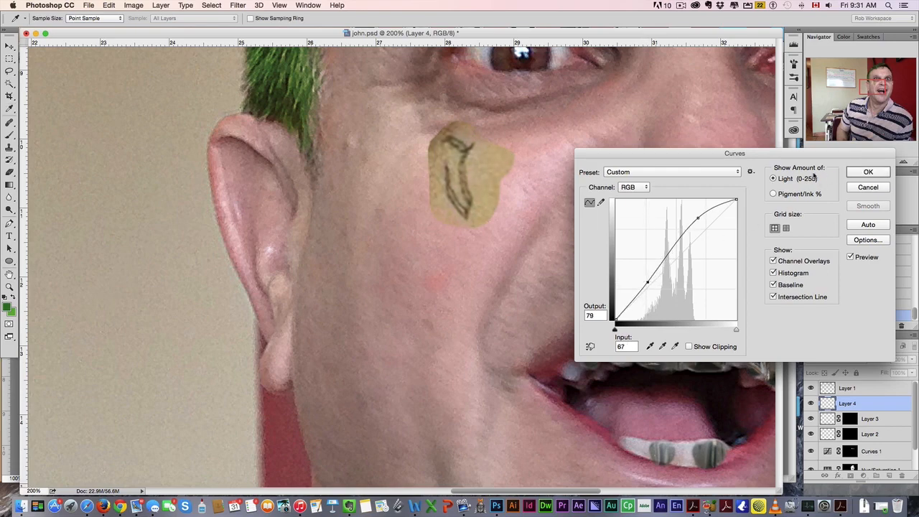
click(868, 172)
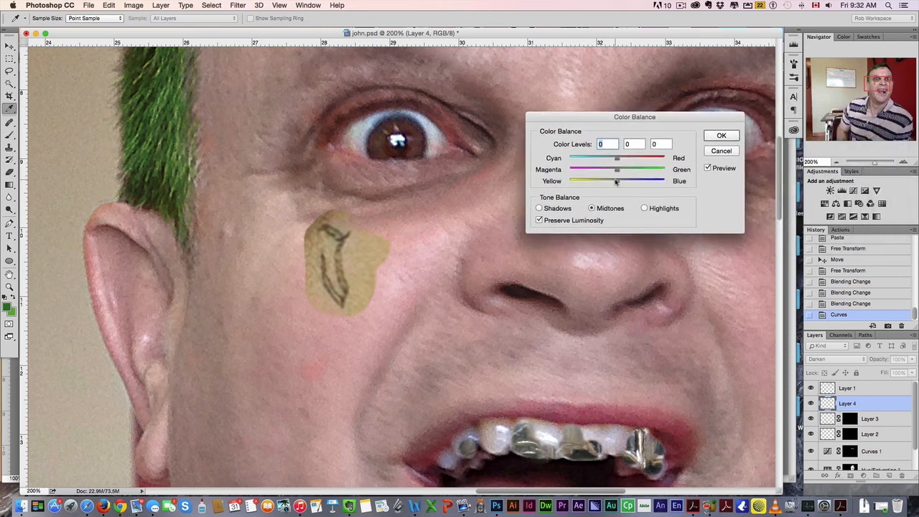
drag(637, 169, 609, 169)
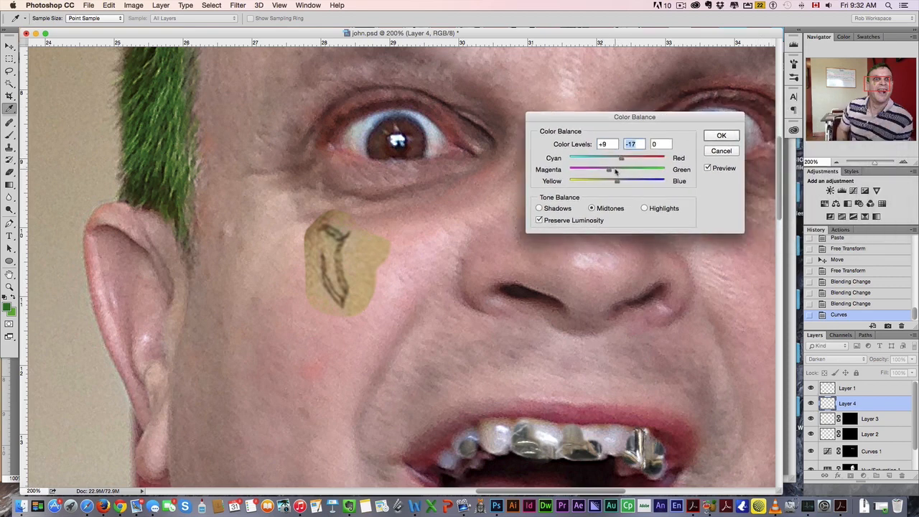
drag(609, 169, 606, 169)
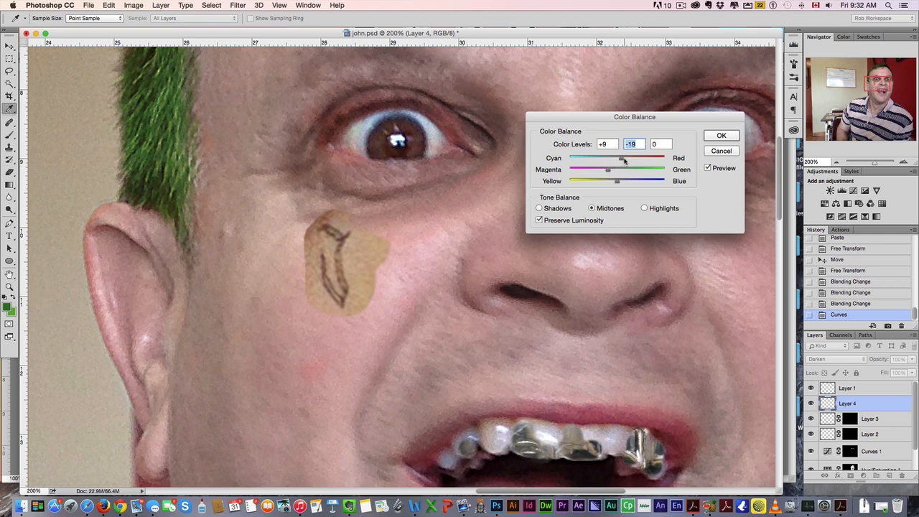
drag(608, 180, 616, 180)
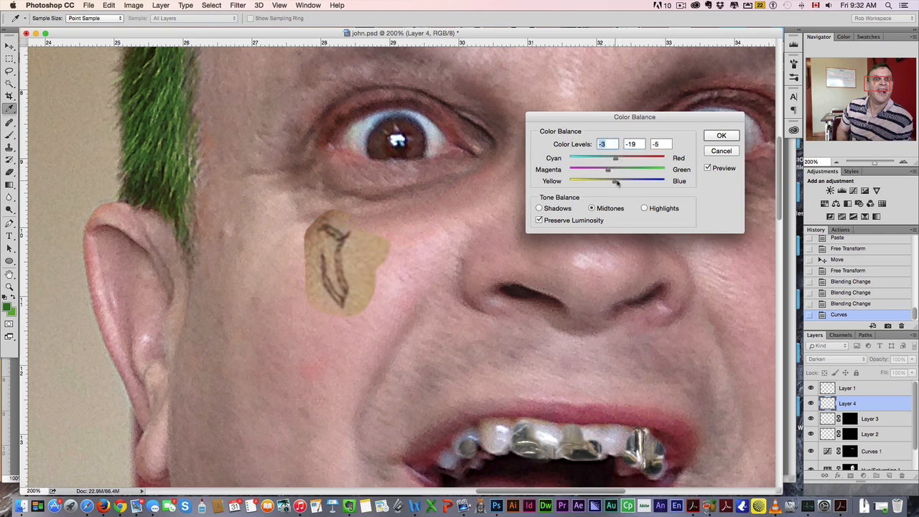
Tint the patch's shadows toward magenta, review highlights, and apply the Color Balance
click(539, 207)
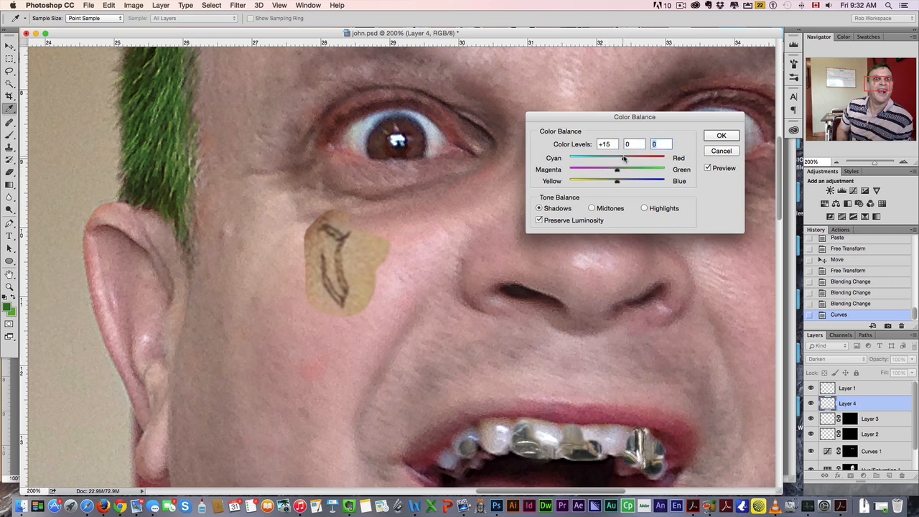
drag(621, 158, 607, 158)
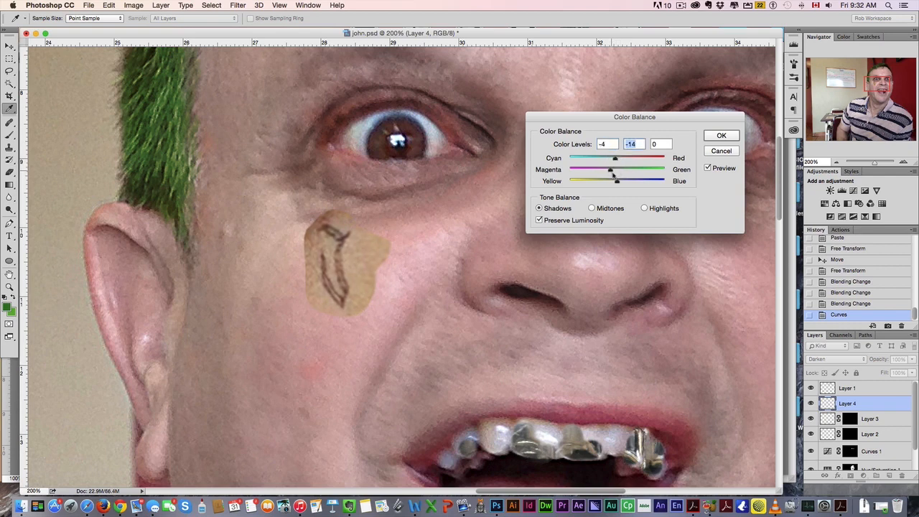
click(644, 208)
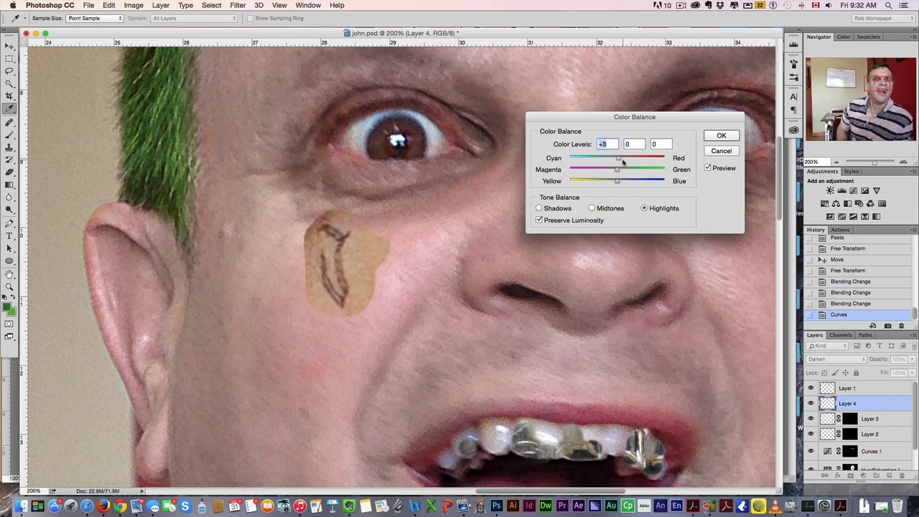
click(721, 135)
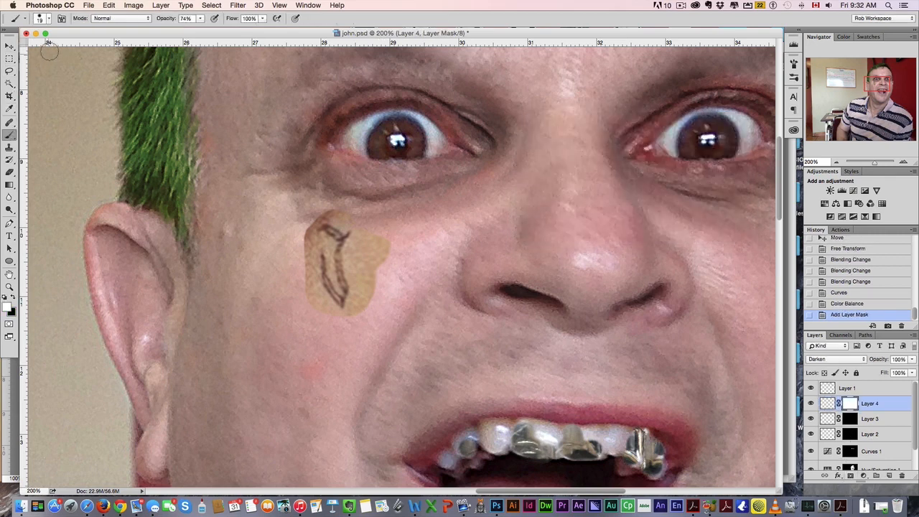
Keep Darken blending, mask out the tan patch with a 60% brush, and set the tattoo layer to 80% opacity
click(39, 18)
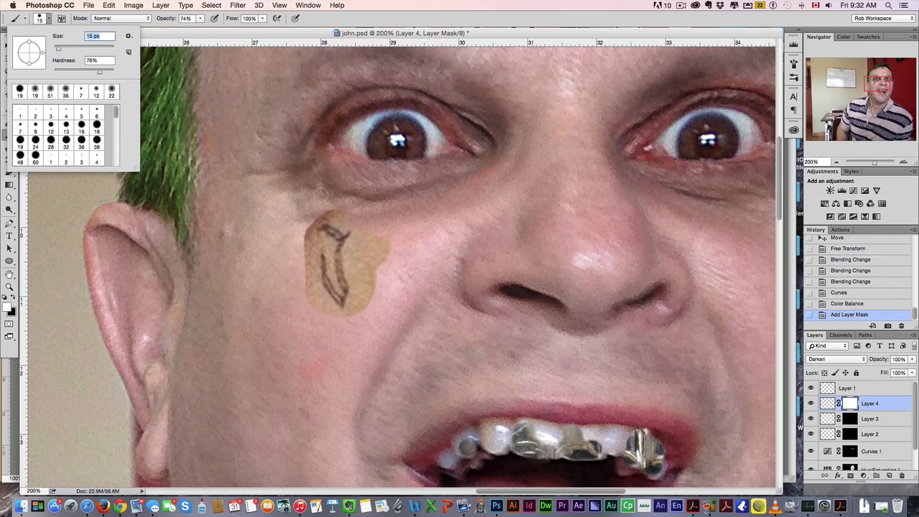
click(833, 359)
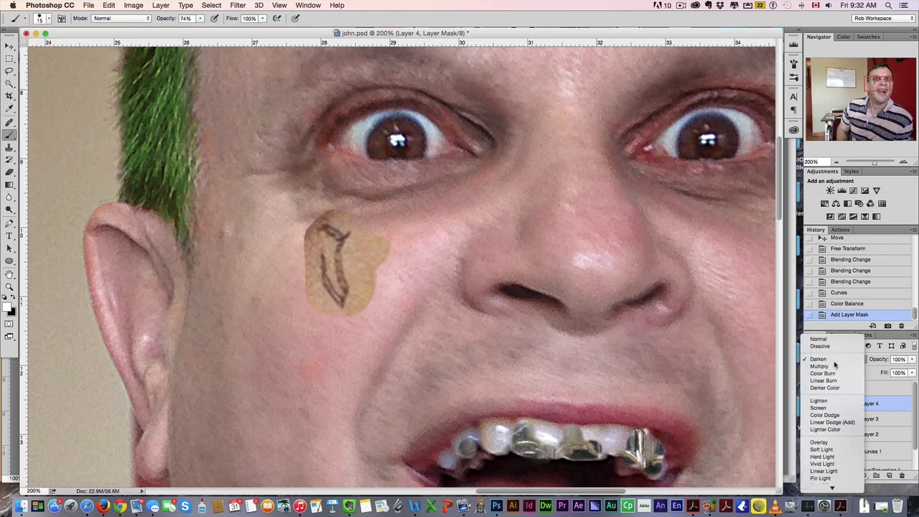
click(819, 359)
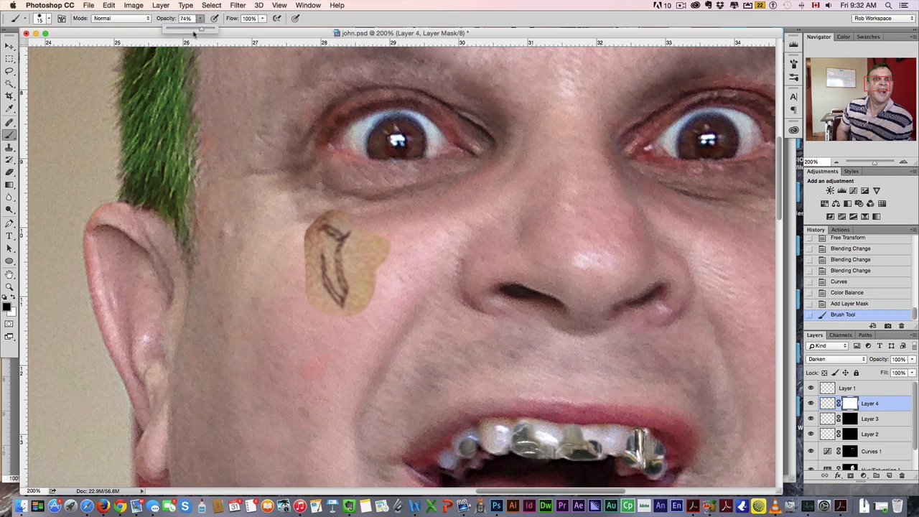
drag(201, 29, 179, 29)
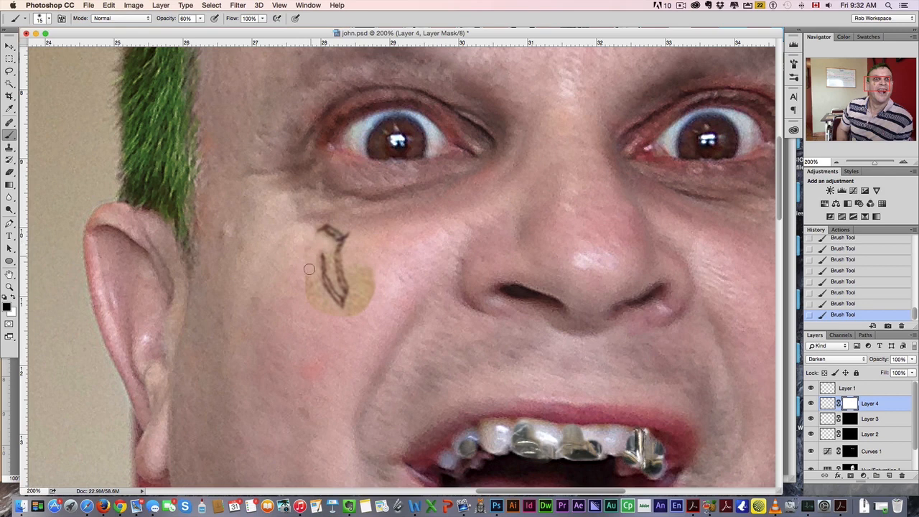
drag(309, 269, 321, 313)
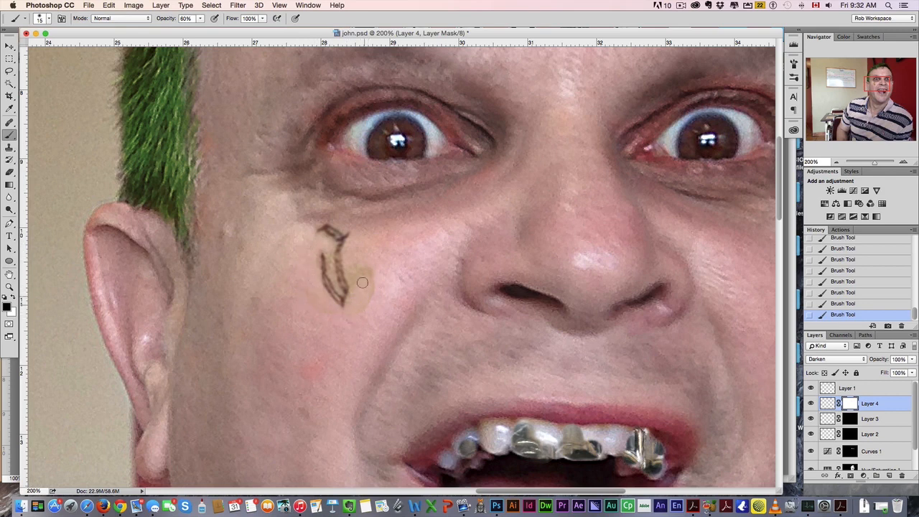
drag(363, 282, 330, 264)
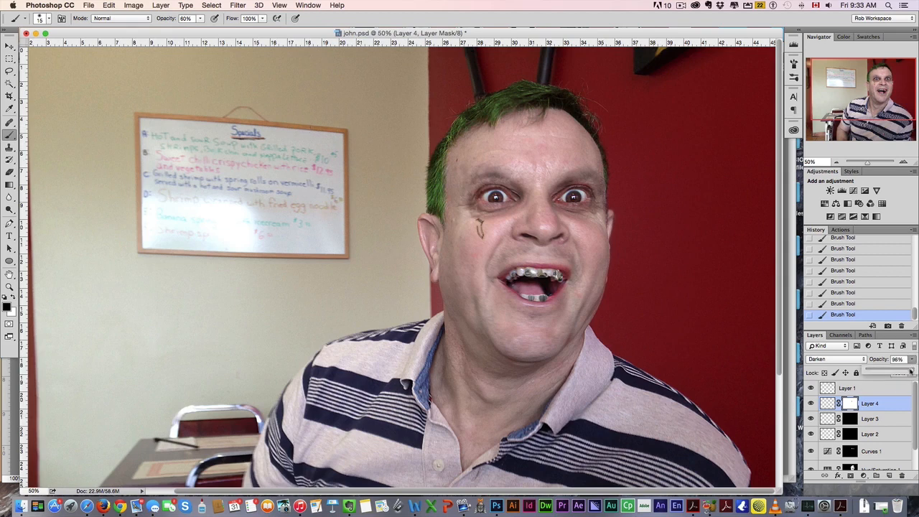
drag(905, 366, 897, 366)
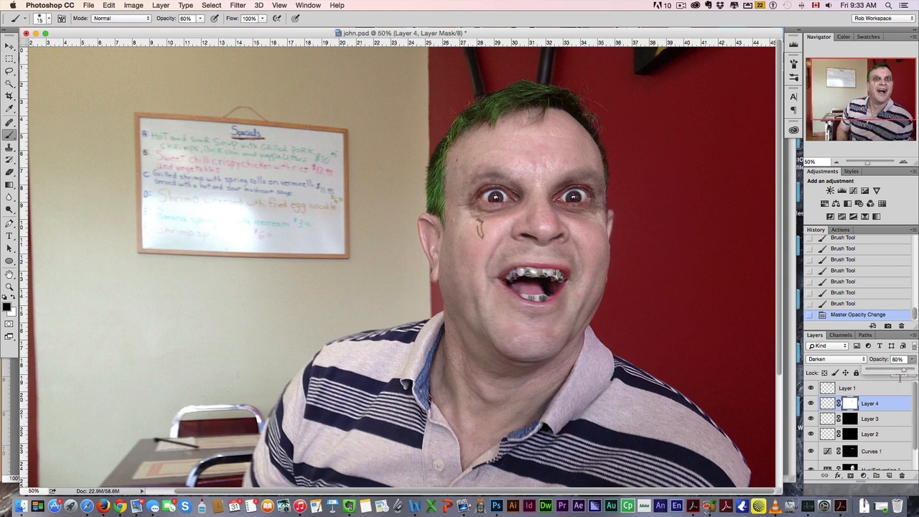